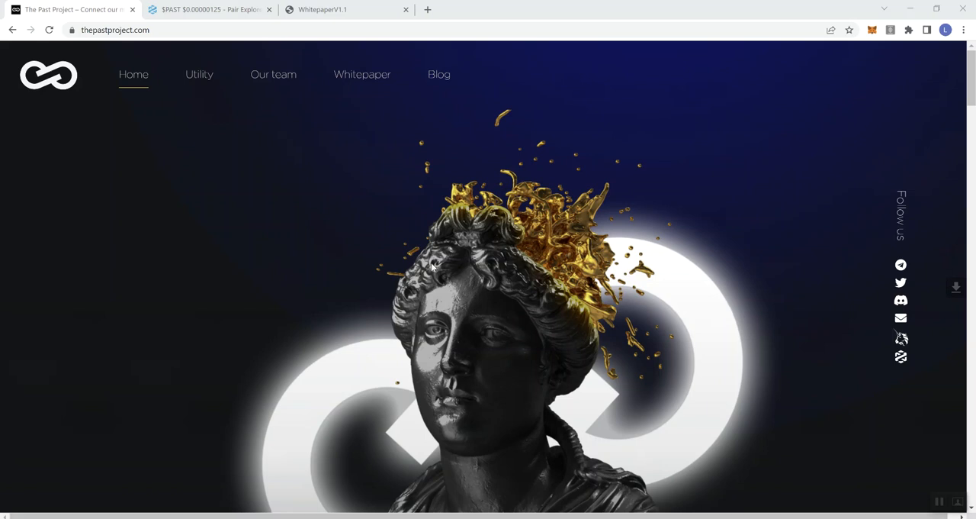
mouse_move(262, 231)
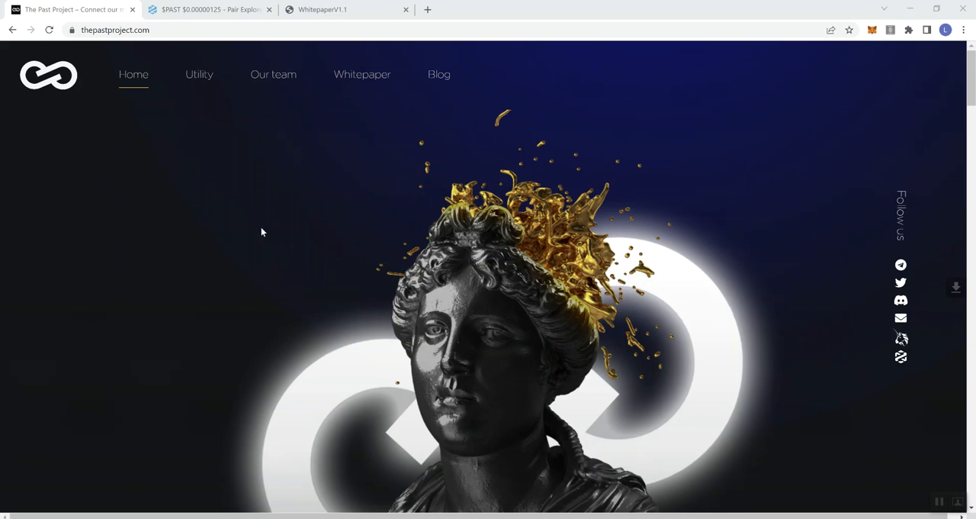
mouse_move(284, 231)
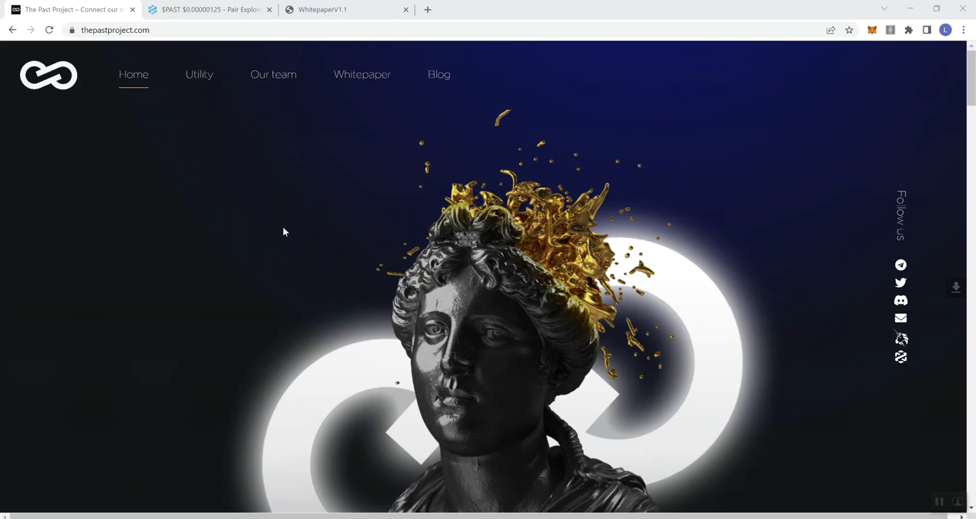
mouse_move(338, 70)
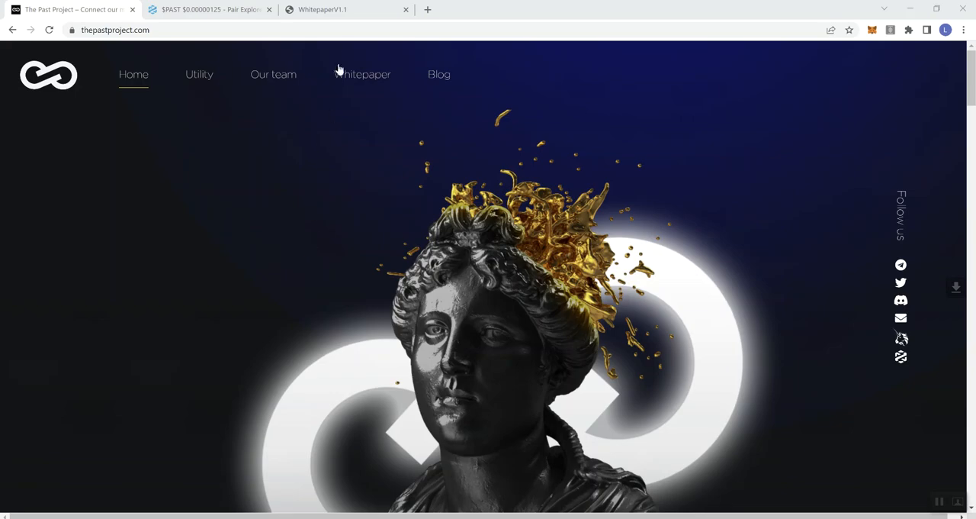
Switch to the DEXTools tab showing the $PAST/WETH pair chart, Uniswap V2 pool info and holders
click(214, 11)
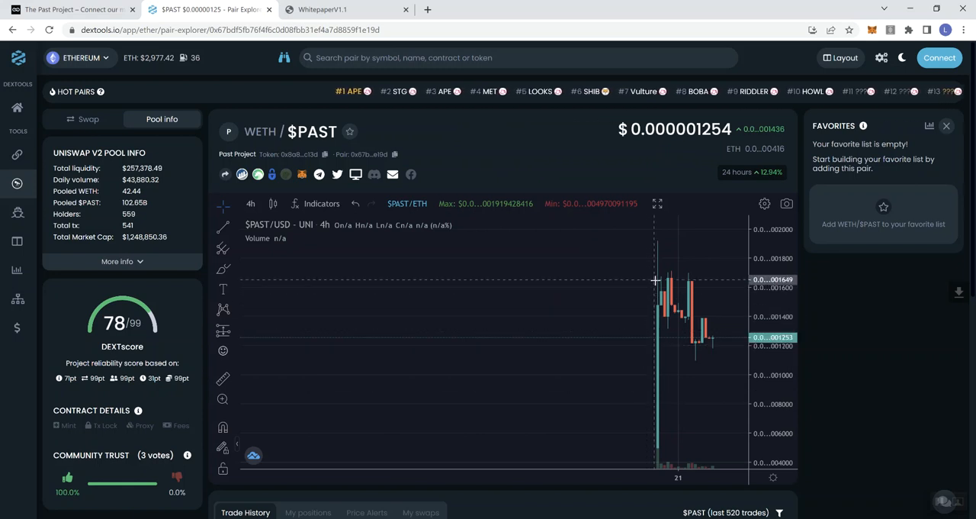
mouse_move(673, 293)
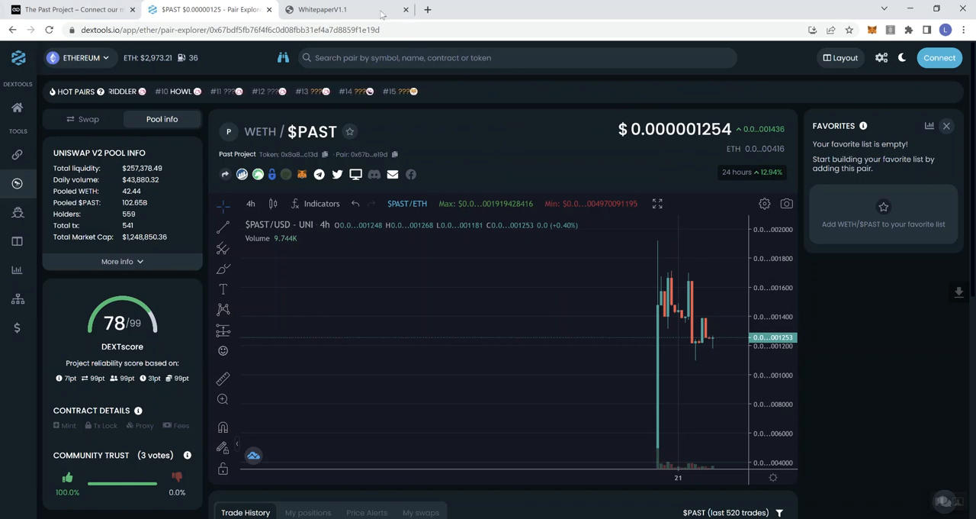
Page through the WhitepaperV1.1 PDF from the cover via the page-4 Abstract down to around page 7-8
click(329, 11)
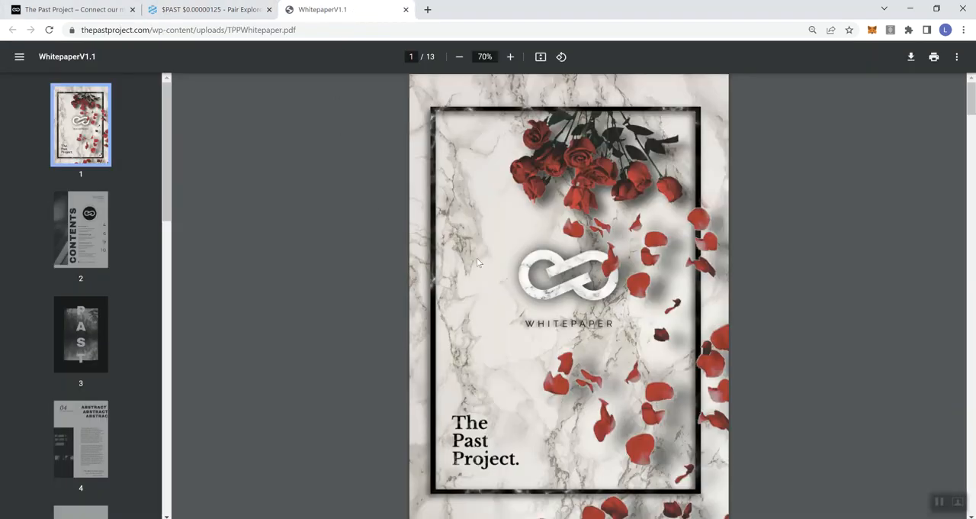
mouse_move(770, 290)
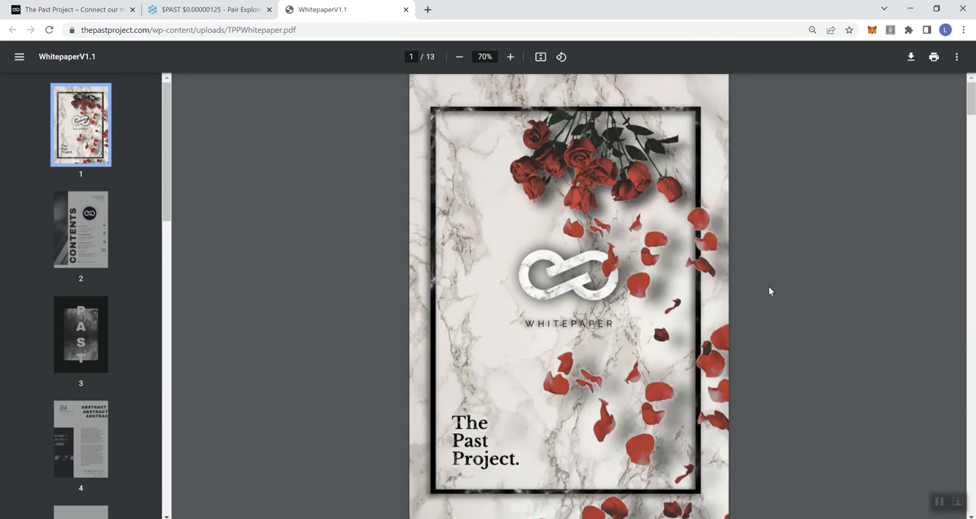
mouse_move(637, 215)
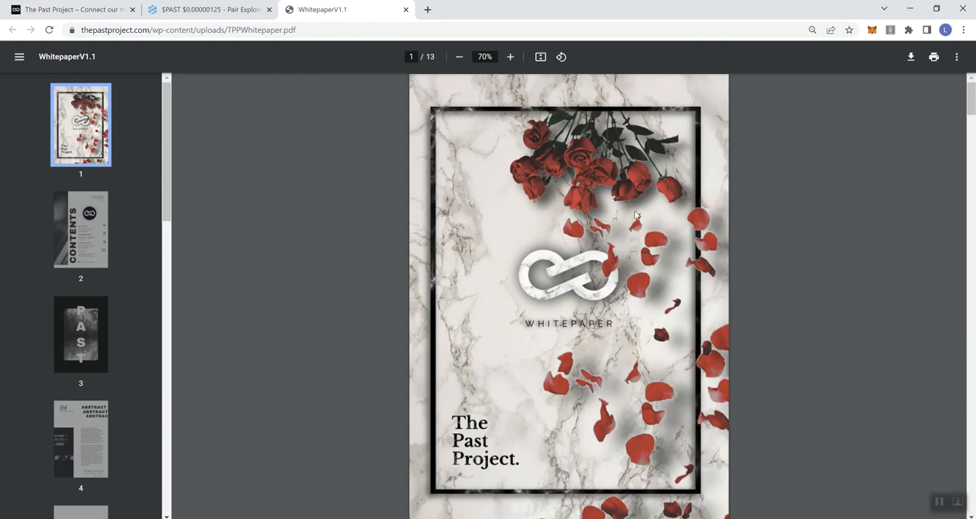
scroll(down, 3)
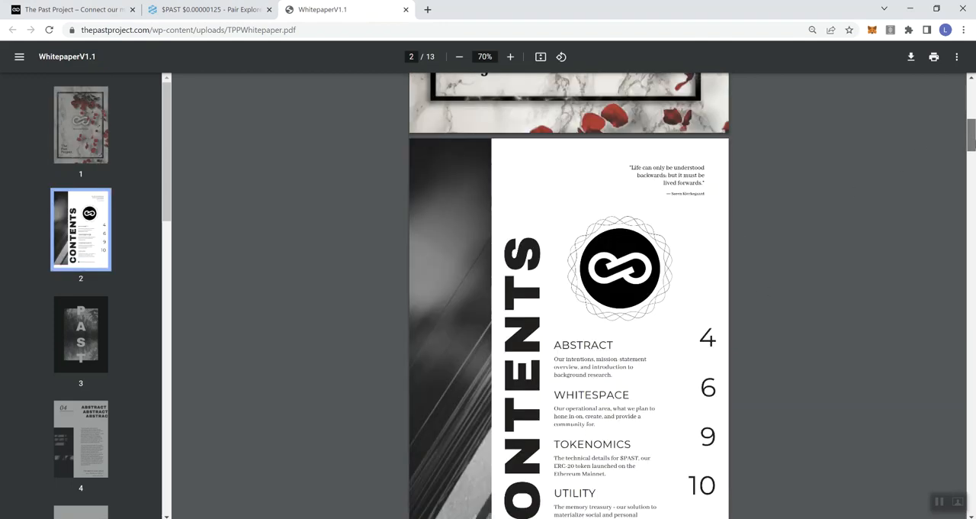
click(84, 451)
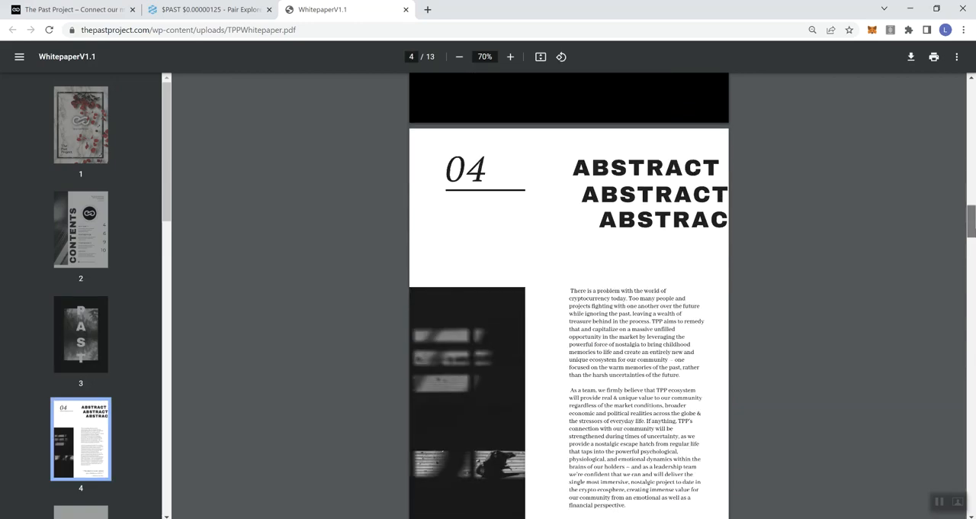
scroll(down, 3)
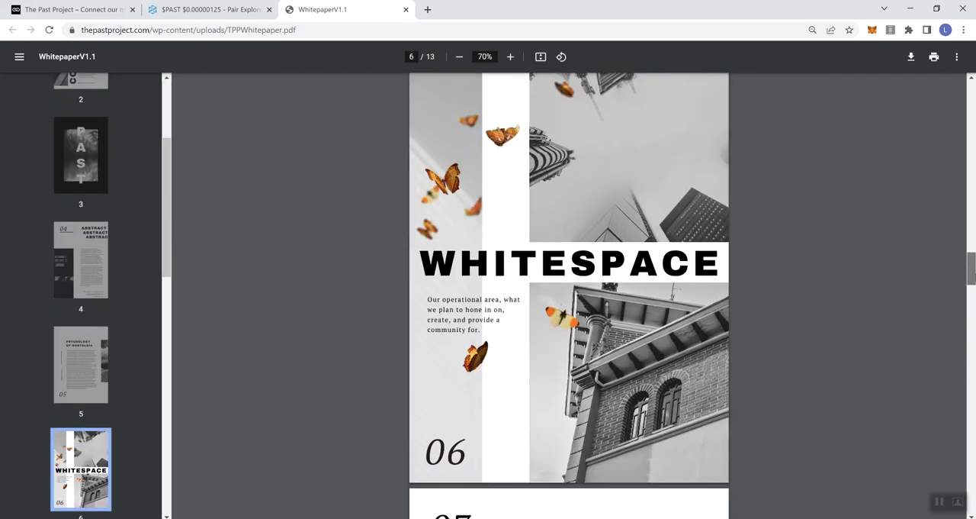
scroll(down, 3)
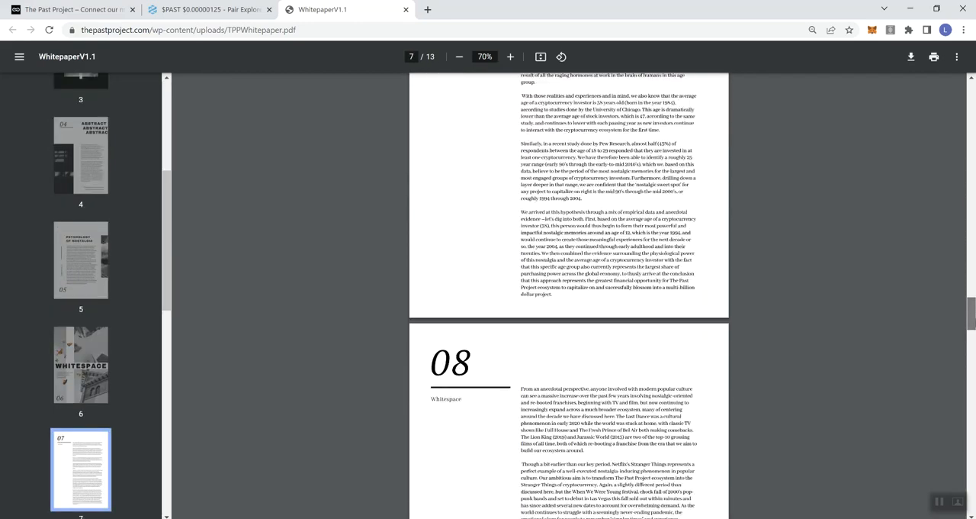
scroll(down, 3)
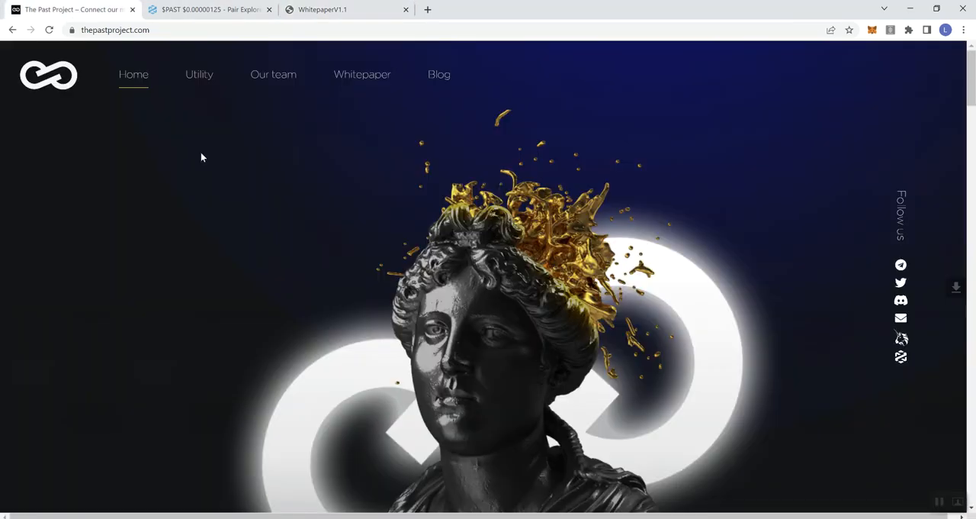
Scroll the home page past the mission quotes and vision text to the Tangible utility section
scroll(down, 3)
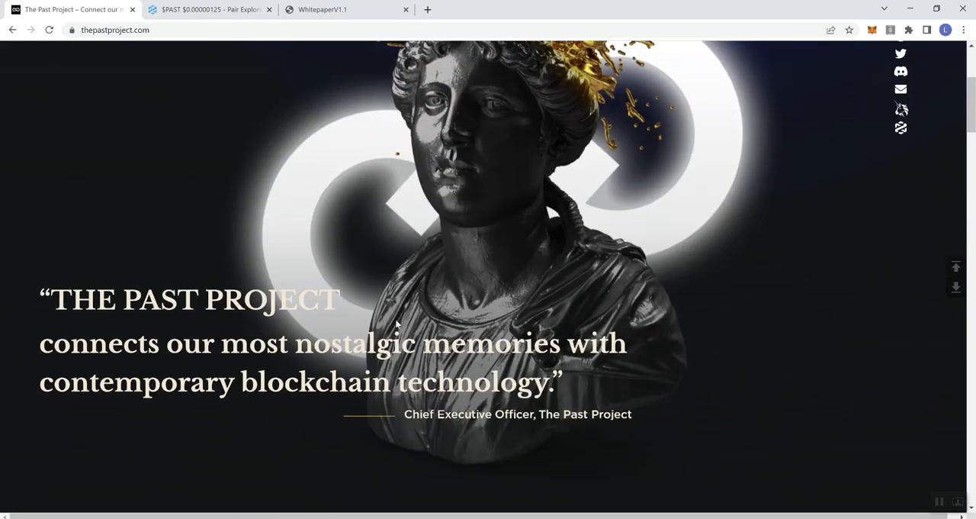
mouse_move(166, 314)
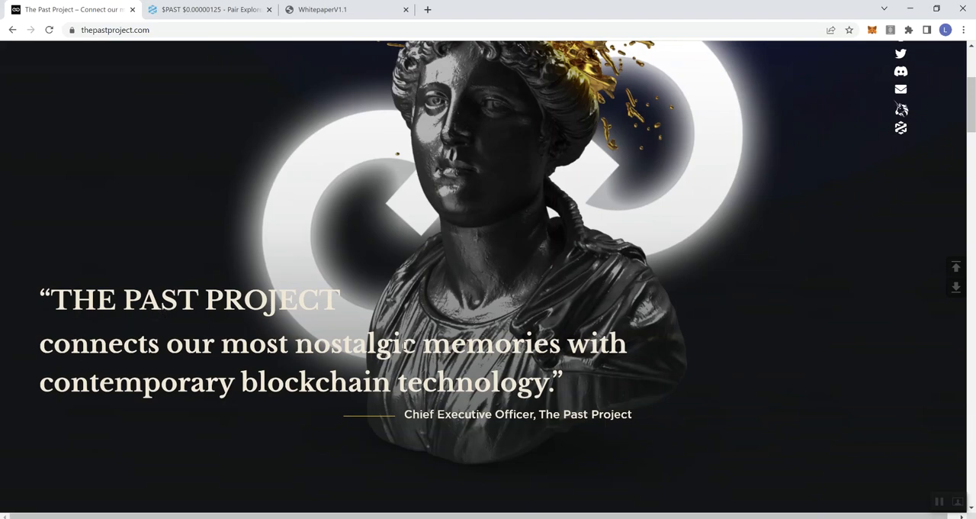
scroll(down, 3)
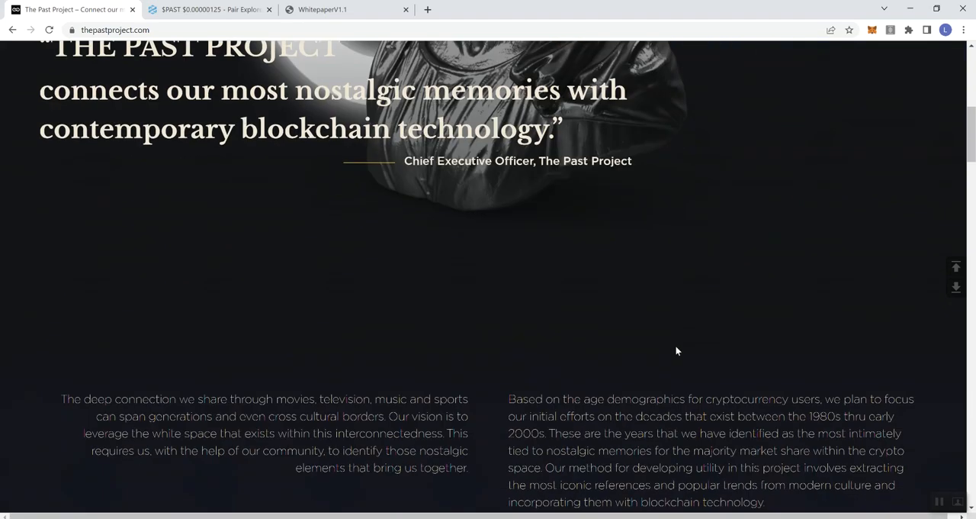
scroll(down, 3)
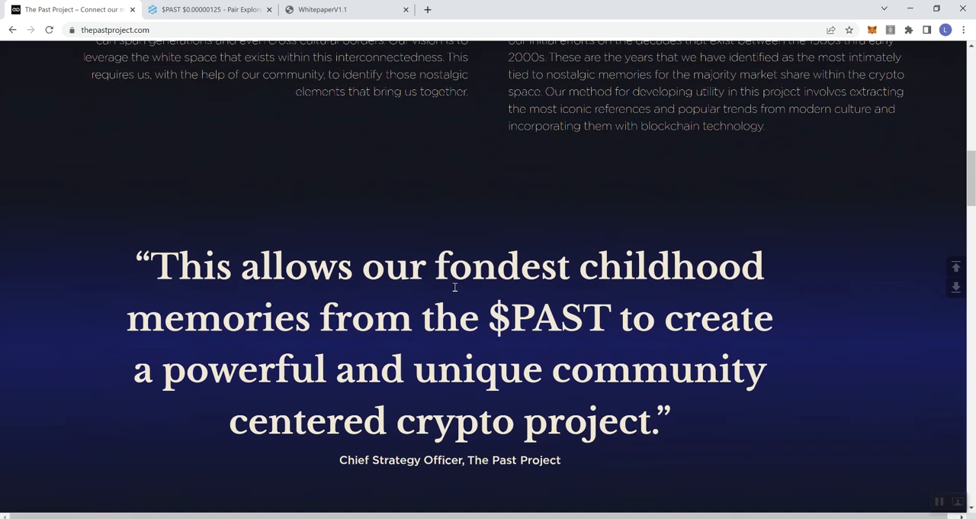
scroll(down, 3)
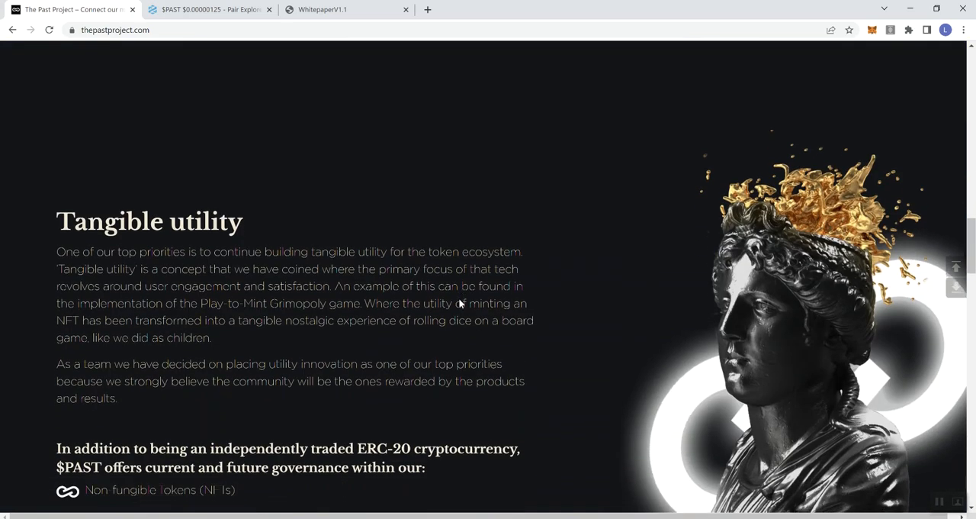
scroll(down, 3)
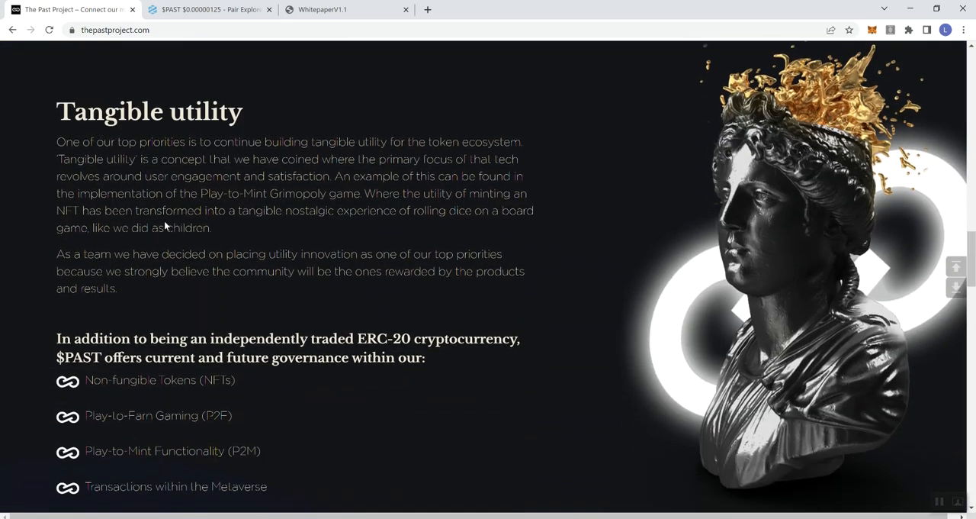
mouse_move(190, 166)
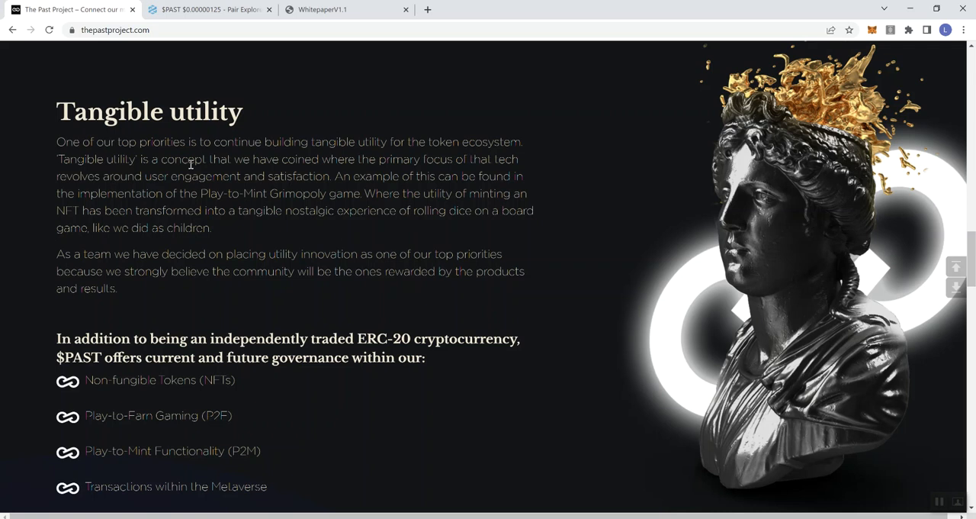
scroll(down, 3)
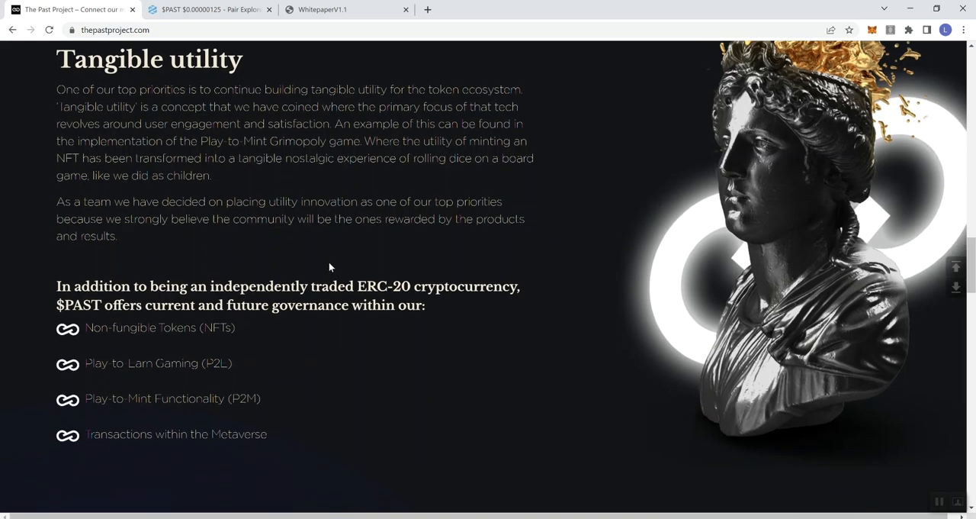
Scroll past the governance bullet list into 'The Why' section on nostalgia and target decades
scroll(down, 3)
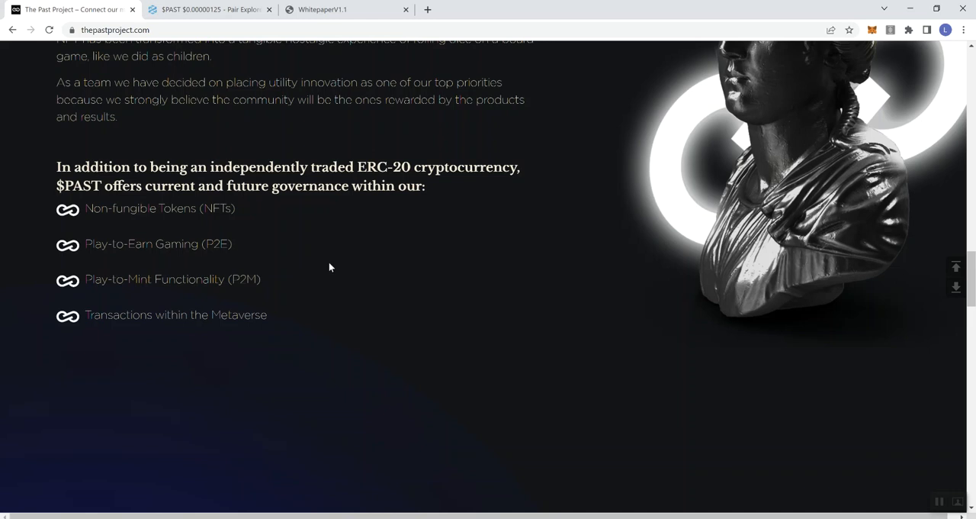
mouse_move(97, 279)
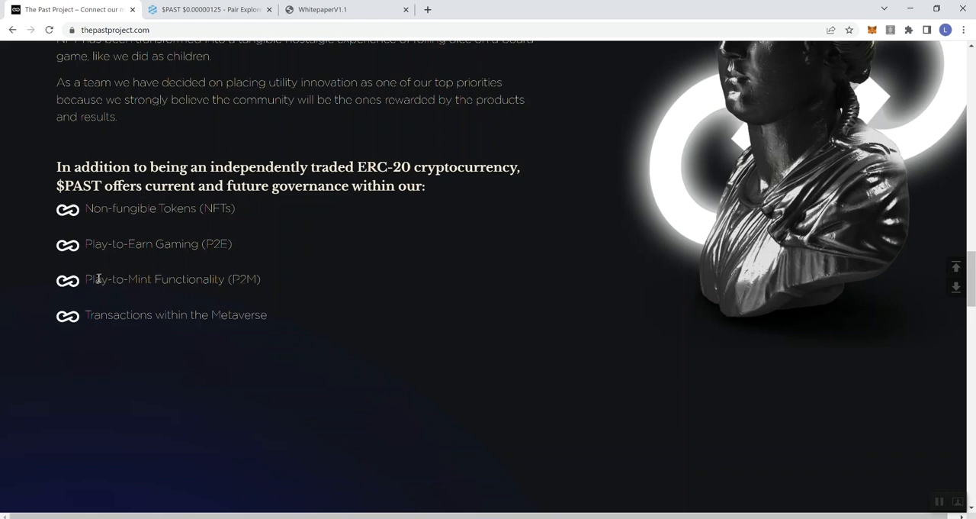
mouse_move(189, 283)
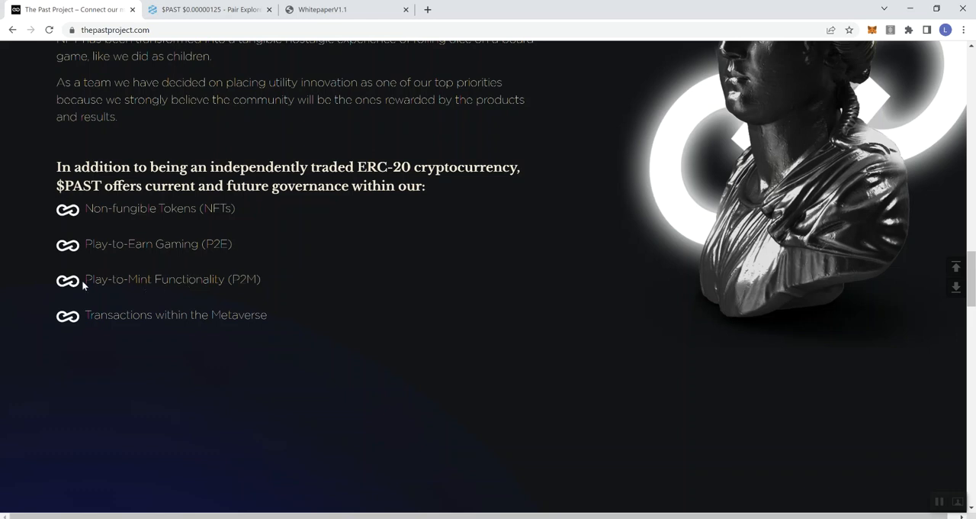
mouse_move(177, 287)
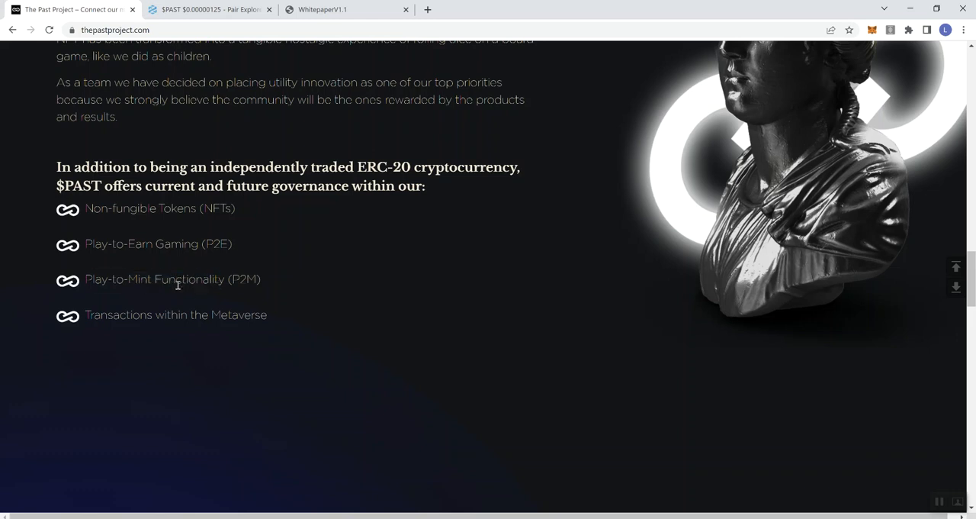
scroll(down, 3)
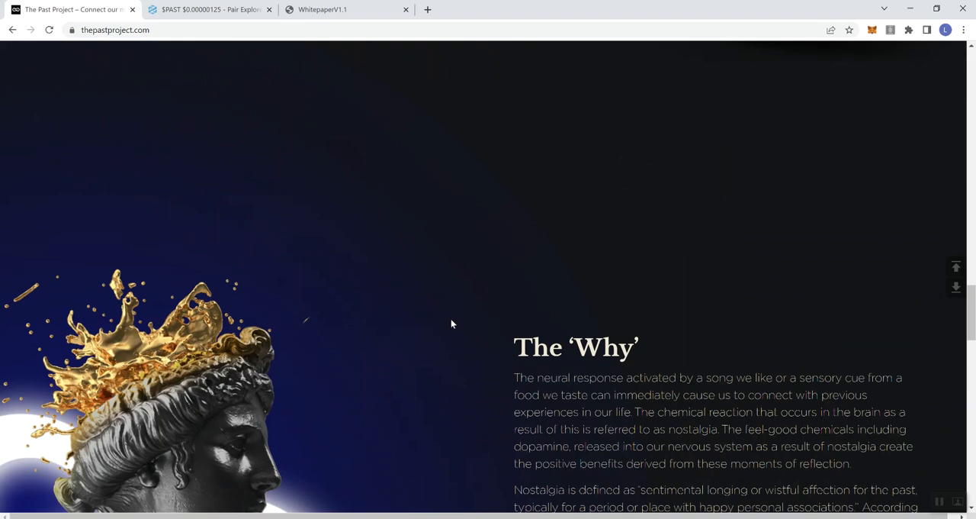
scroll(down, 3)
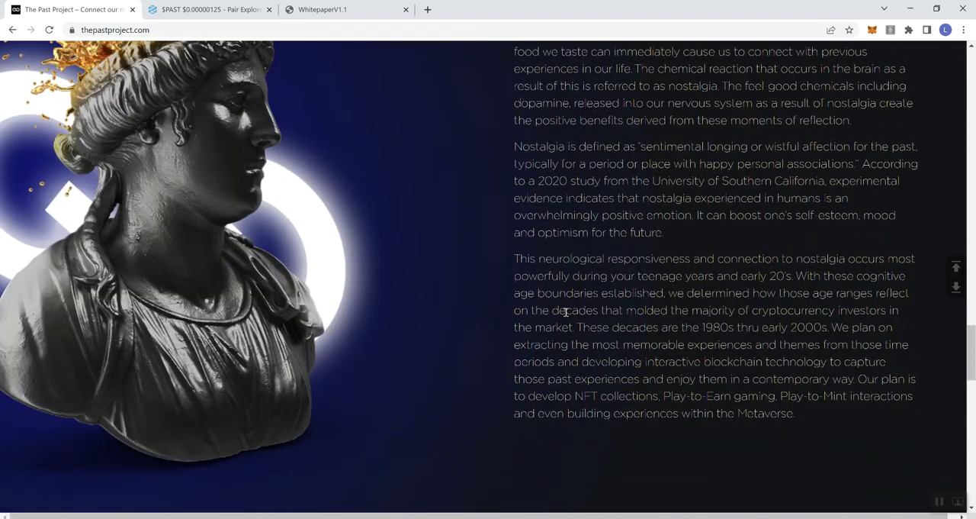
Scroll through the Our team section, moving back and forth over the member cards
scroll(down, 3)
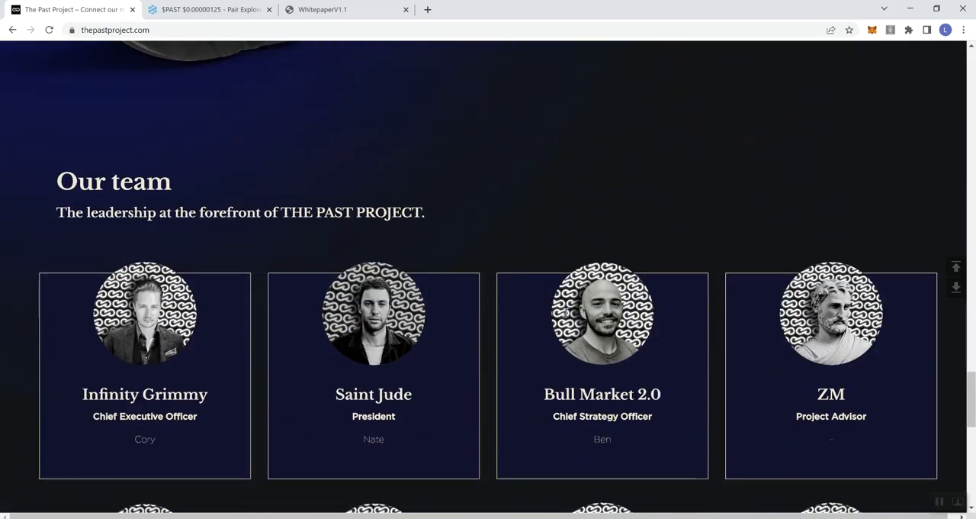
mouse_move(256, 238)
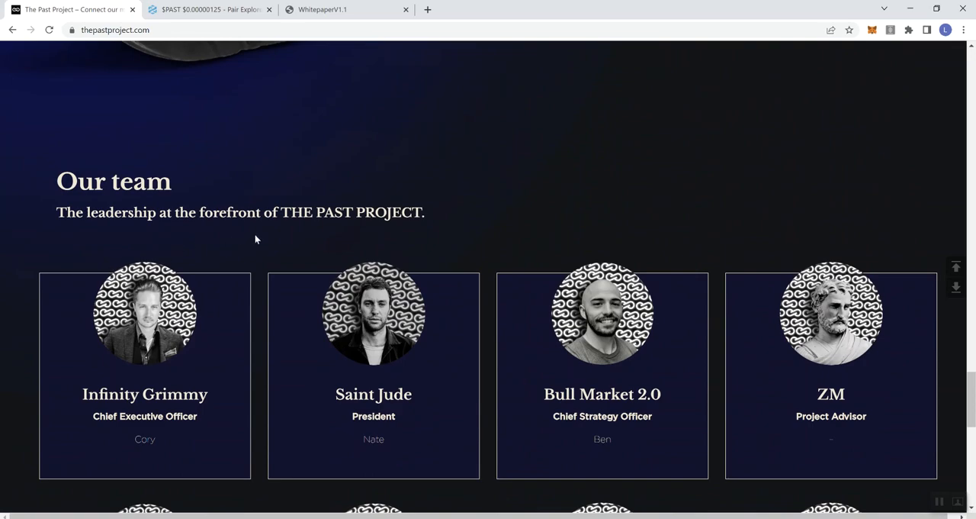
scroll(down, 3)
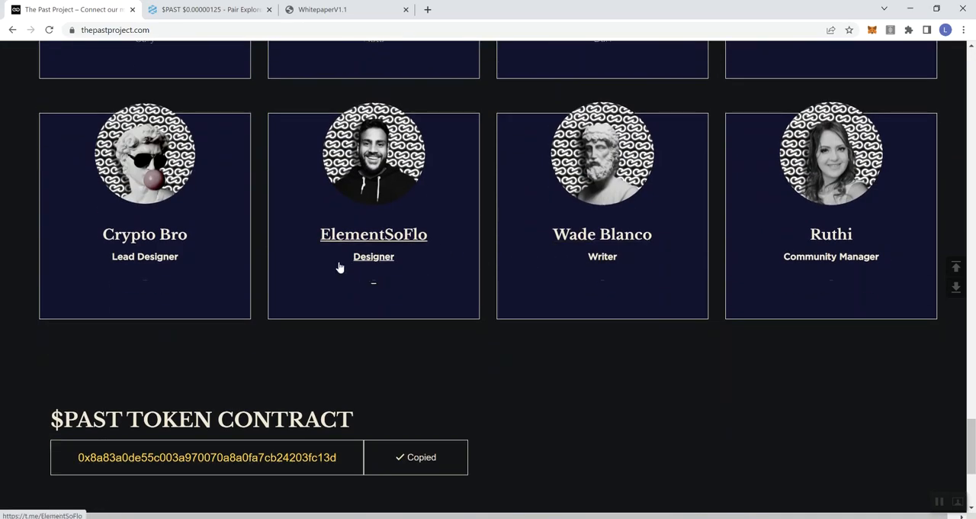
scroll(up, 3)
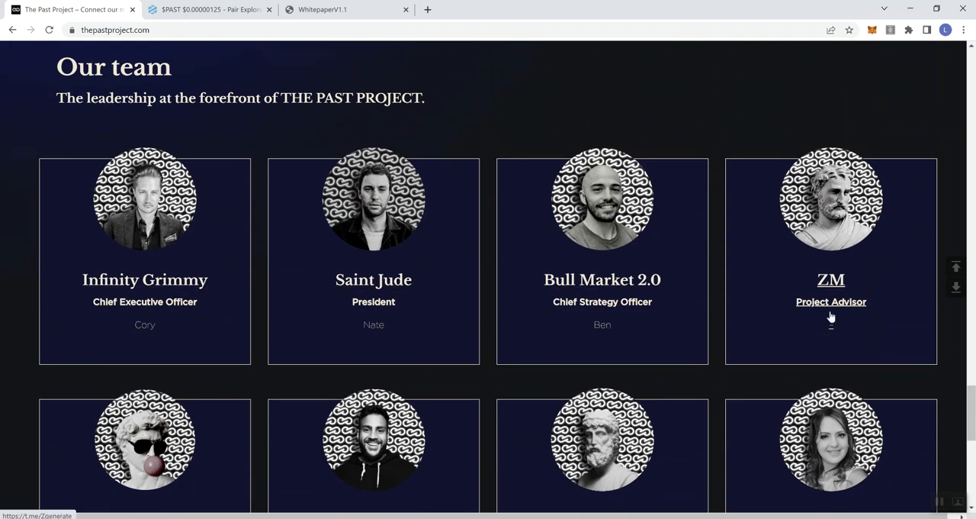
scroll(down, 3)
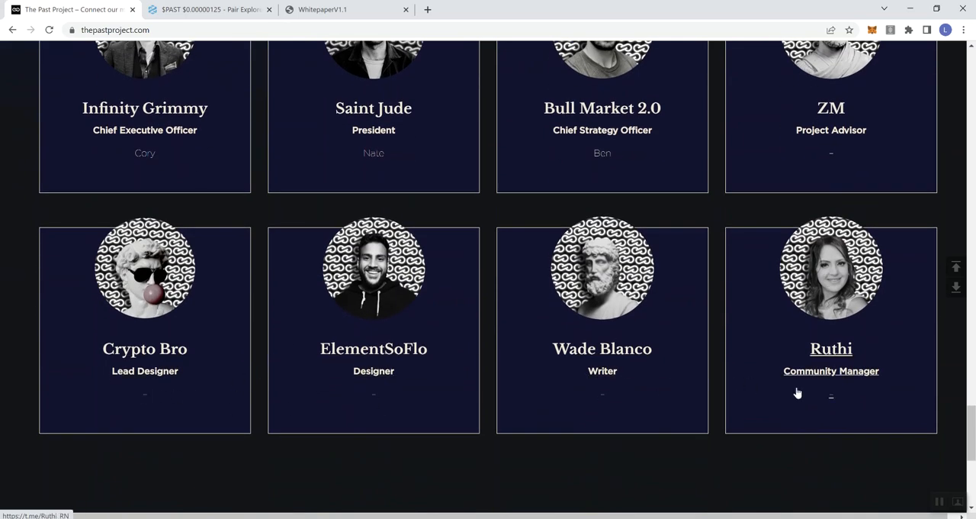
mouse_move(824, 195)
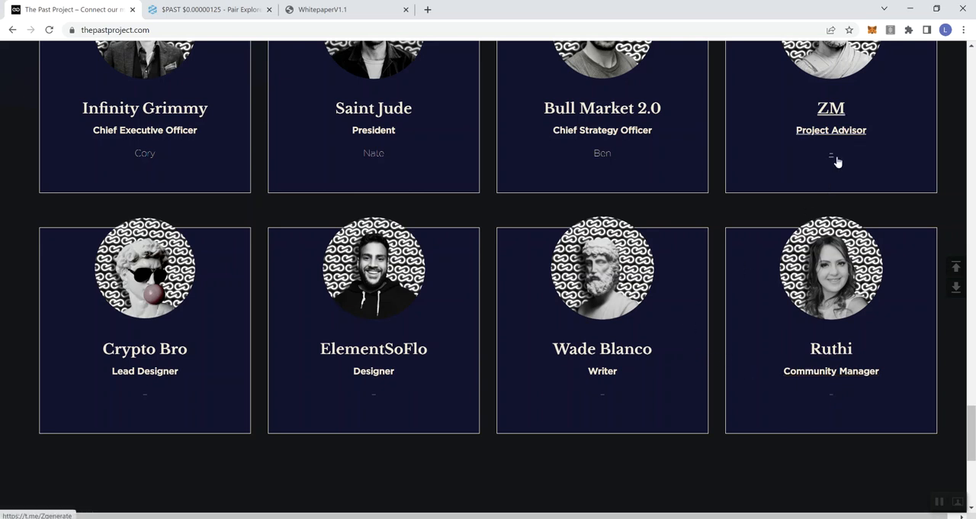
mouse_move(360, 404)
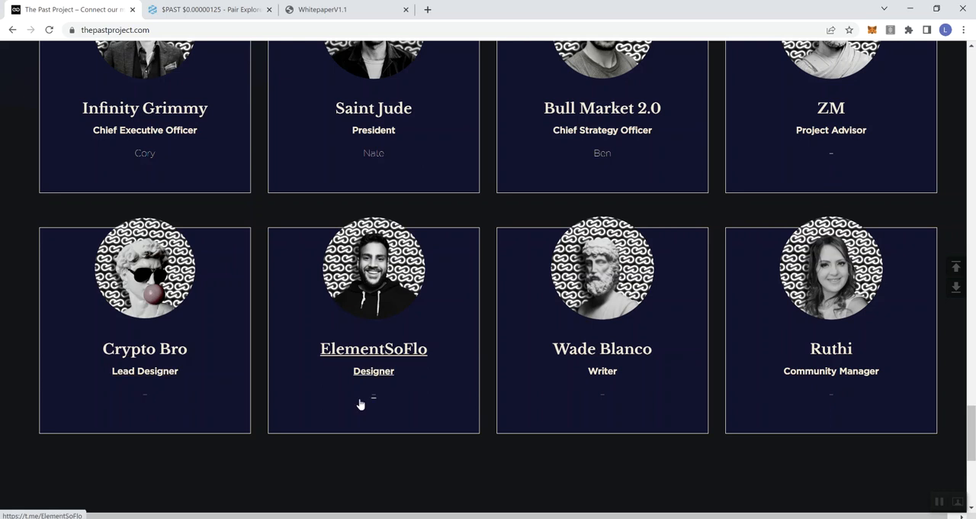
mouse_move(674, 418)
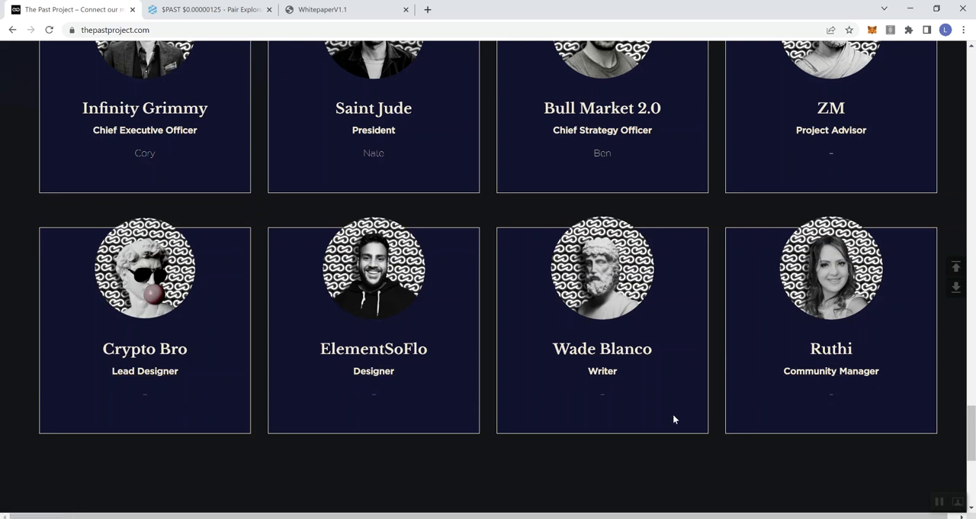
mouse_move(493, 425)
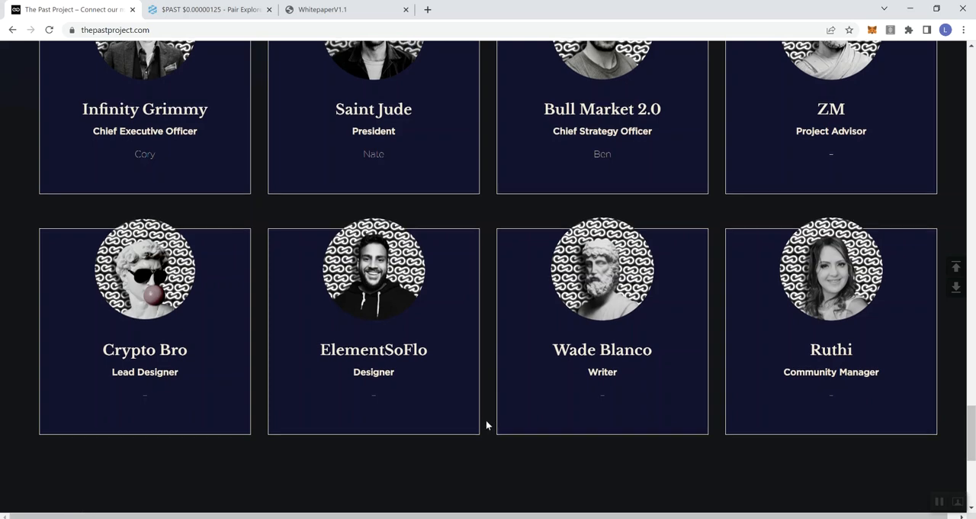
scroll(up, 3)
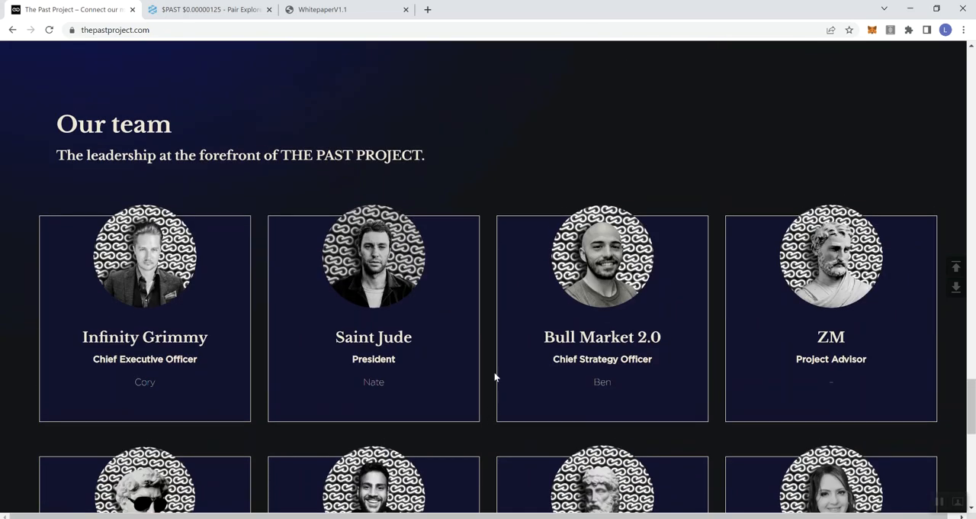
Continue down to the $PAST Token Contract address and the site footer
scroll(down, 3)
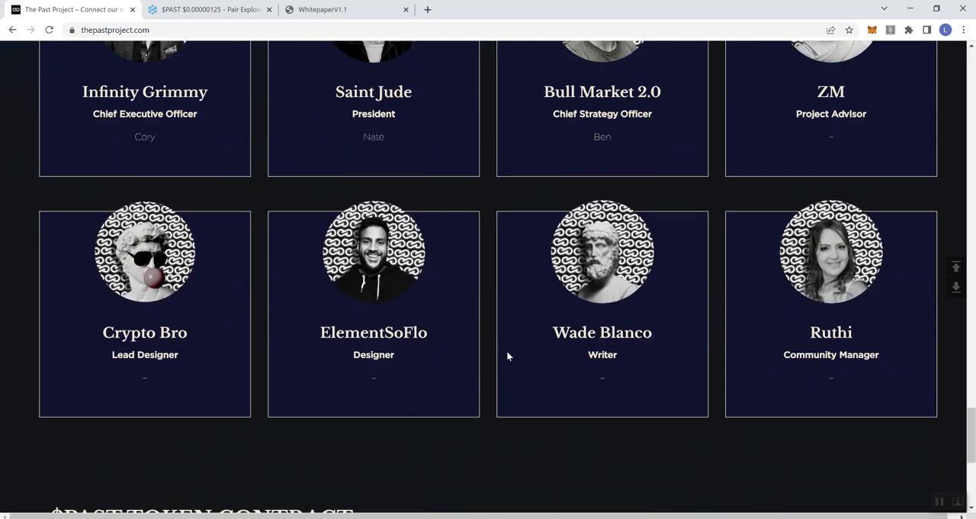
scroll(down, 3)
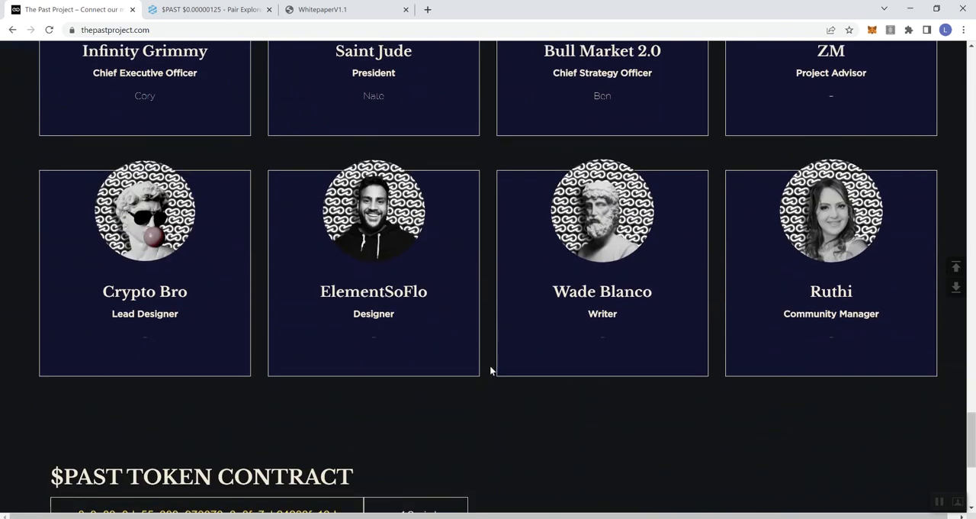
scroll(up, 3)
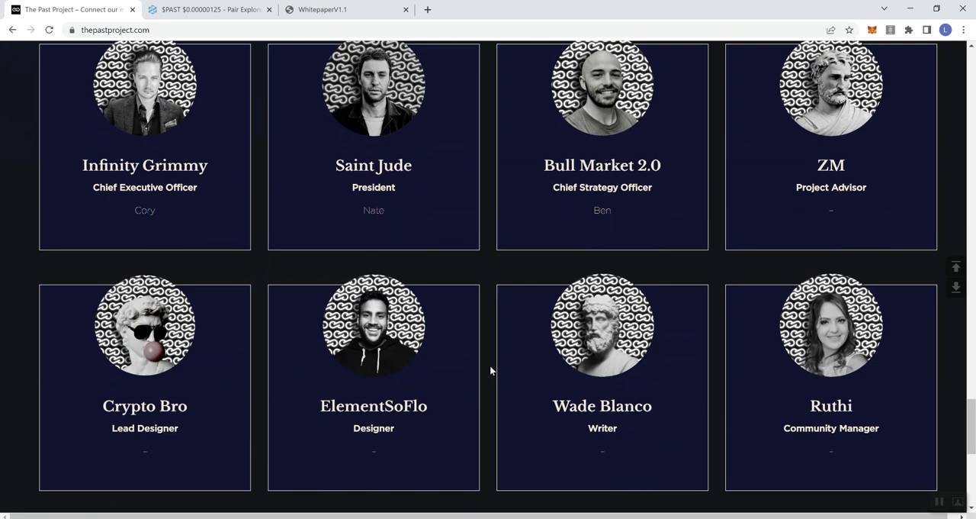
mouse_move(428, 302)
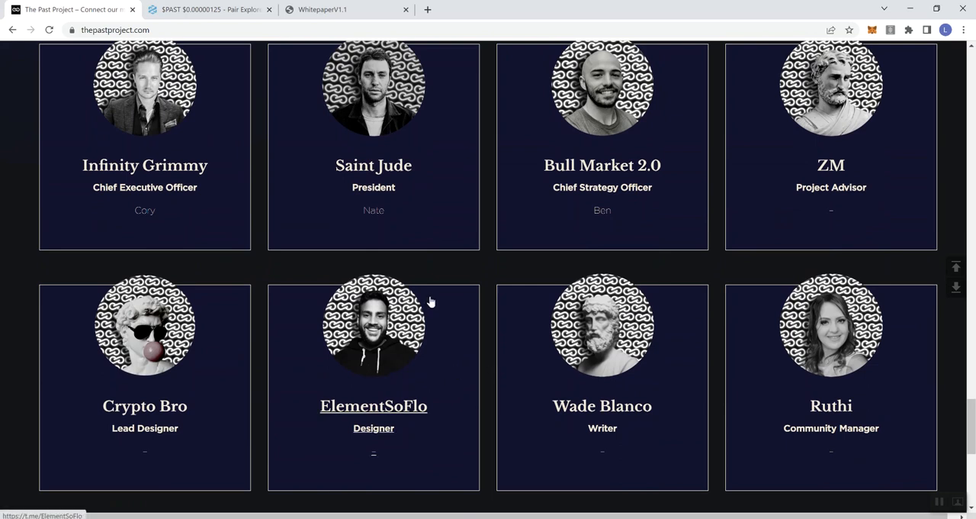
mouse_move(433, 314)
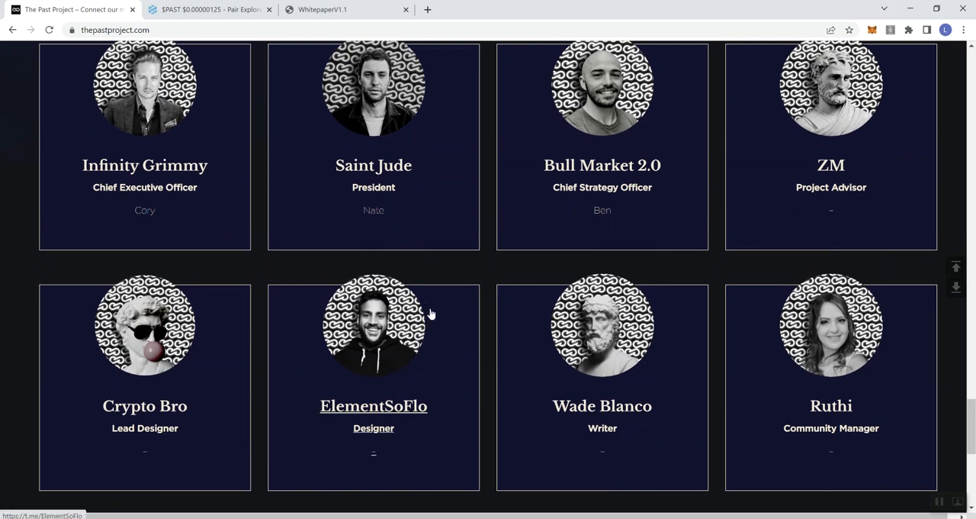
mouse_move(311, 221)
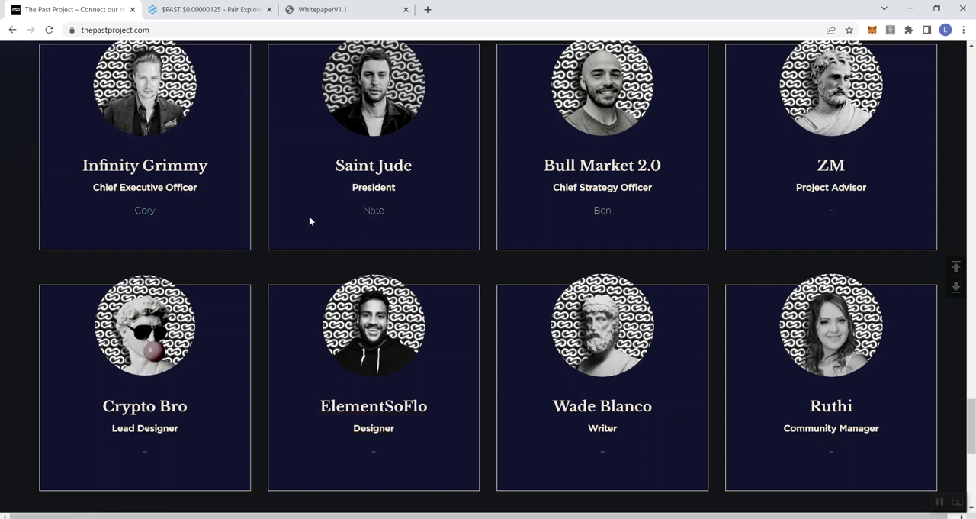
scroll(down, 3)
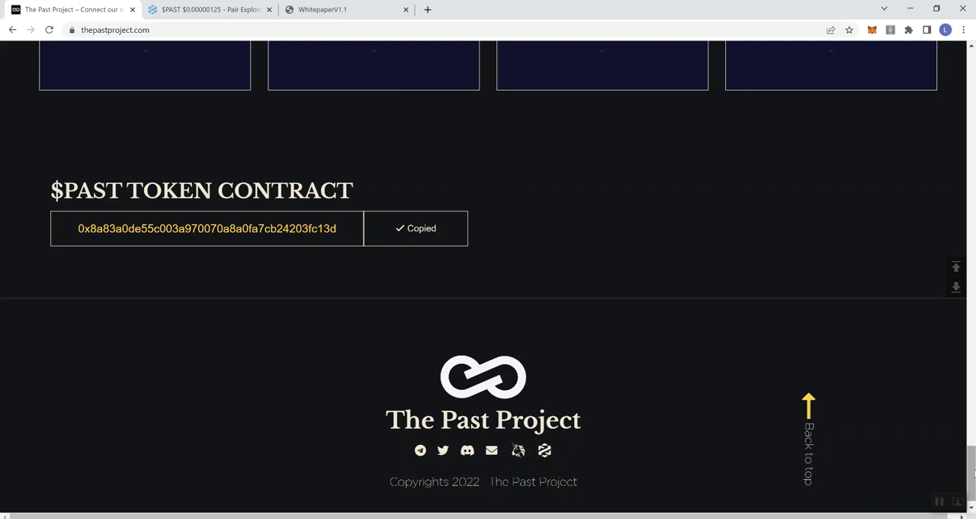
Scroll back up past the team section to the hero image at the top of the home page
scroll(up, 3)
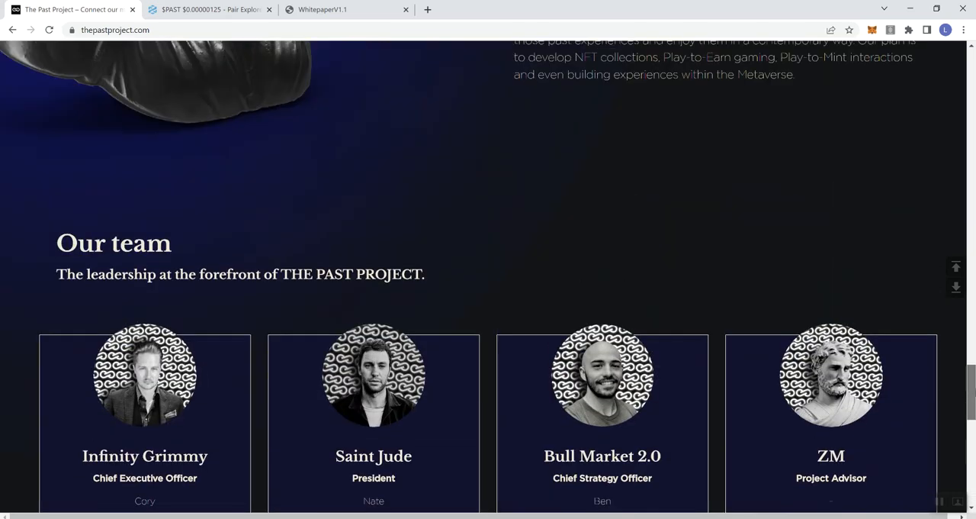
scroll(up, 3)
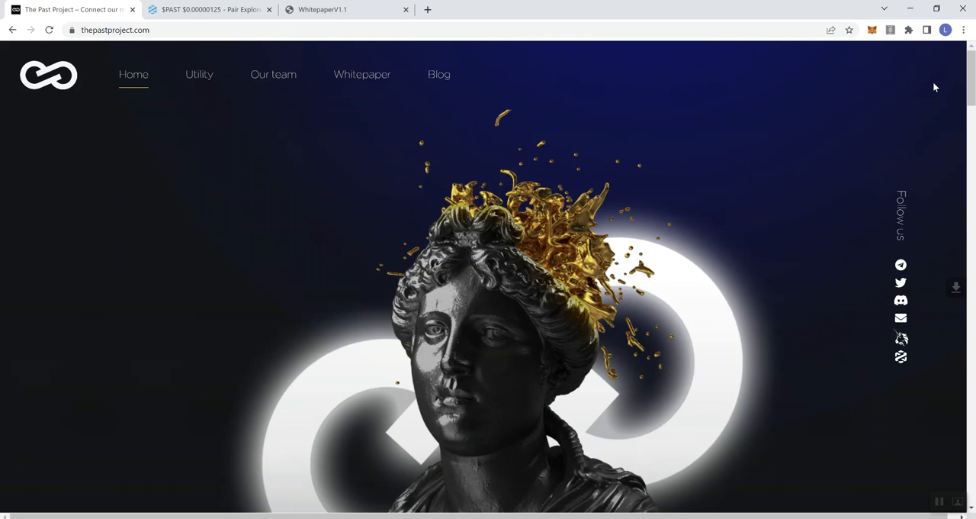
mouse_move(420, 297)
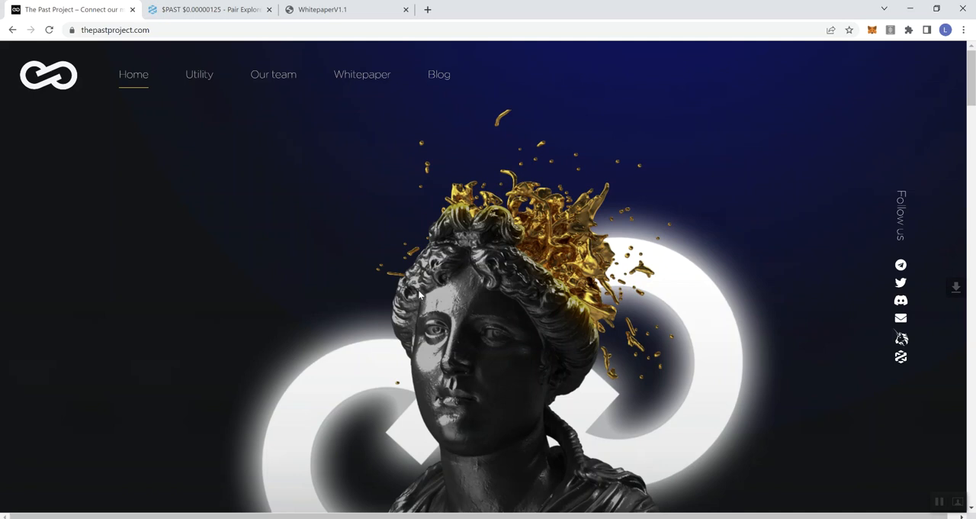
mouse_move(384, 225)
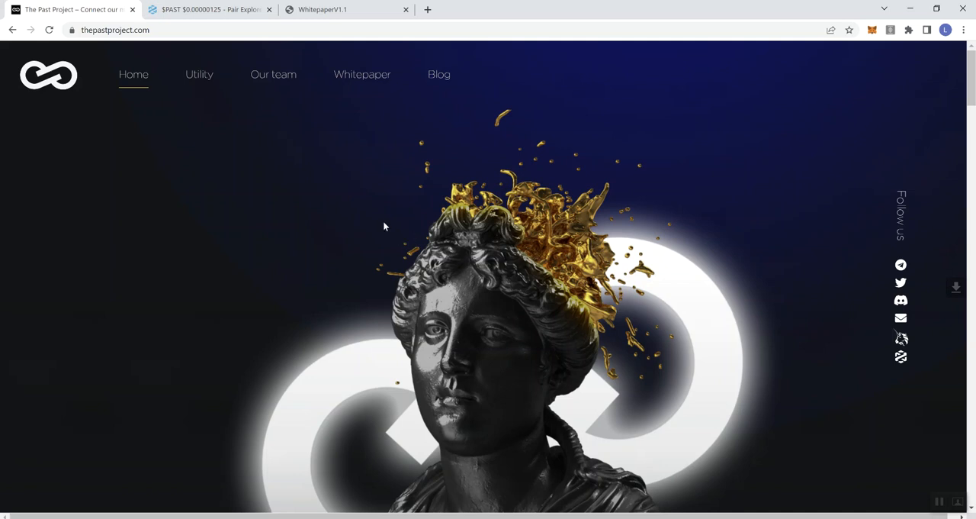
mouse_move(360, 78)
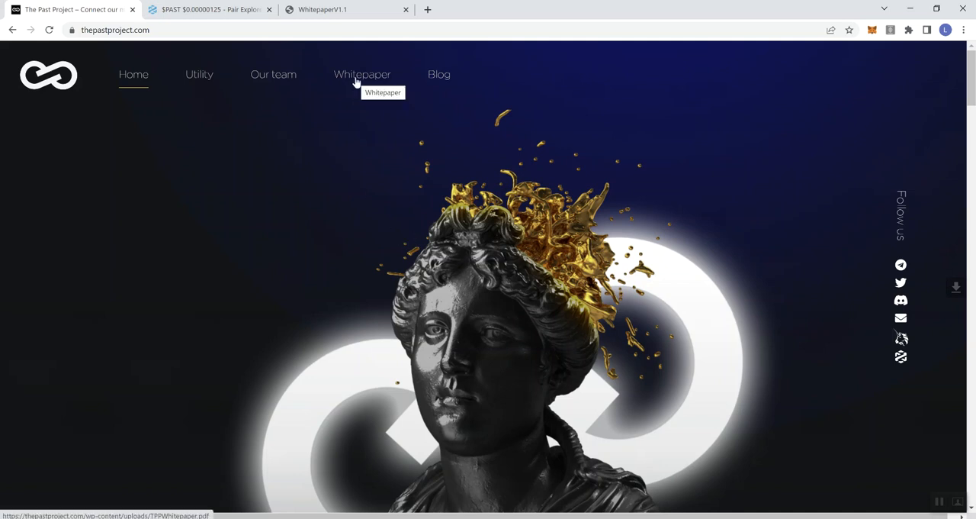
mouse_move(323, 133)
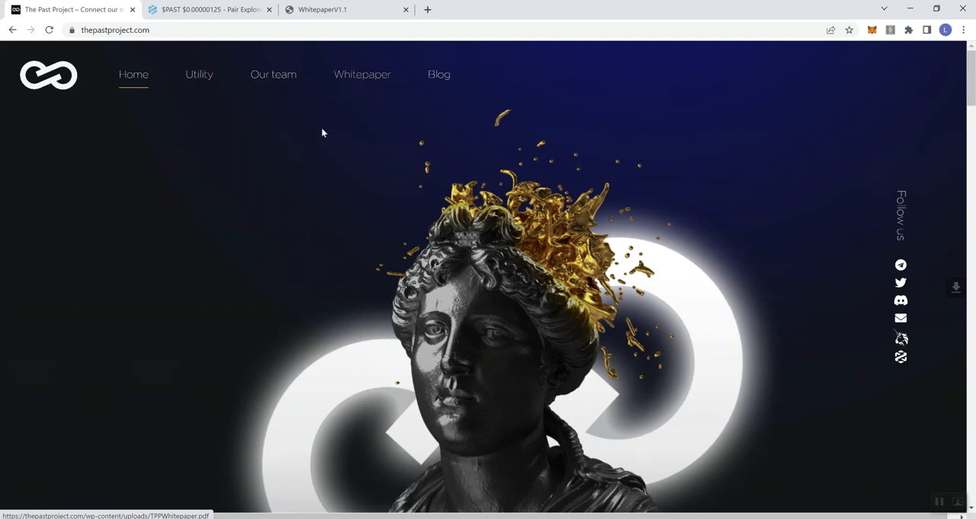
mouse_move(359, 78)
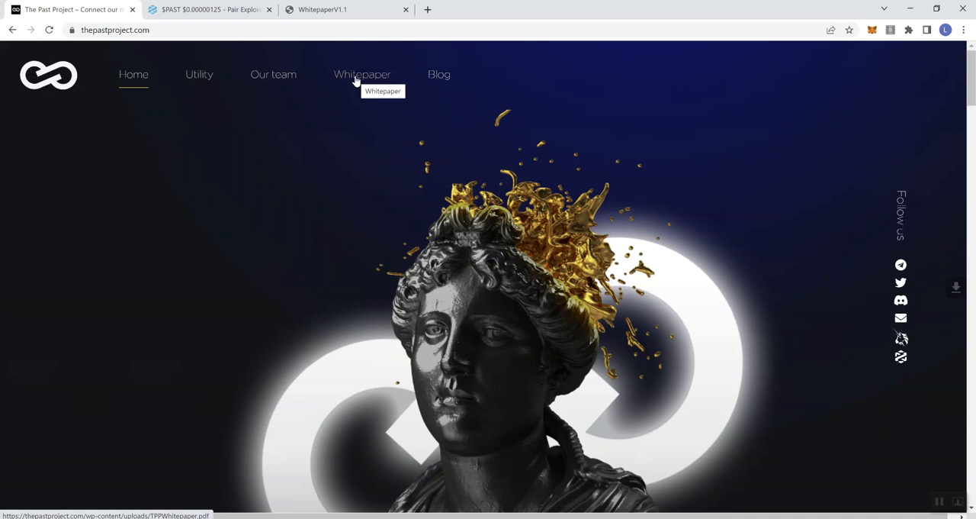
Open the Whitepaper nav link and view the V1.1 PDF cover, page 1 of 13, in its new tab
click(363, 73)
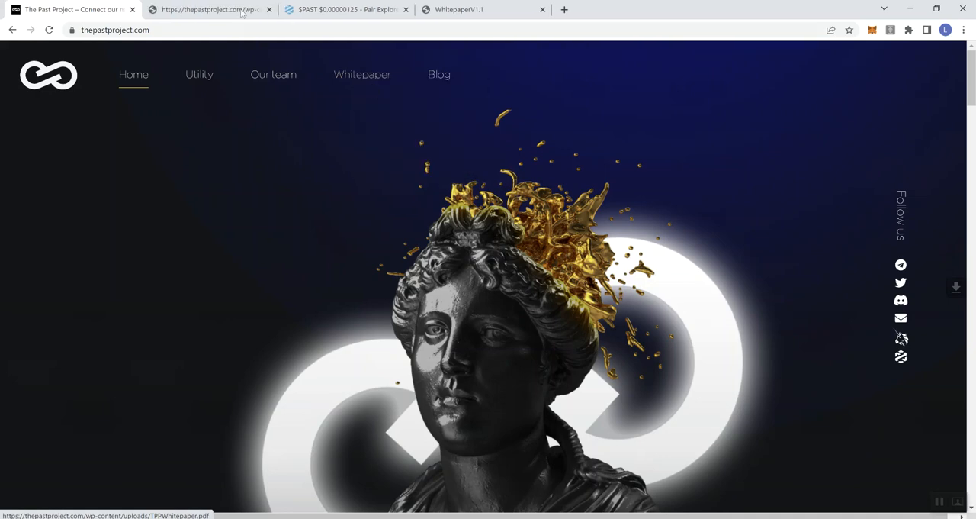
click(206, 12)
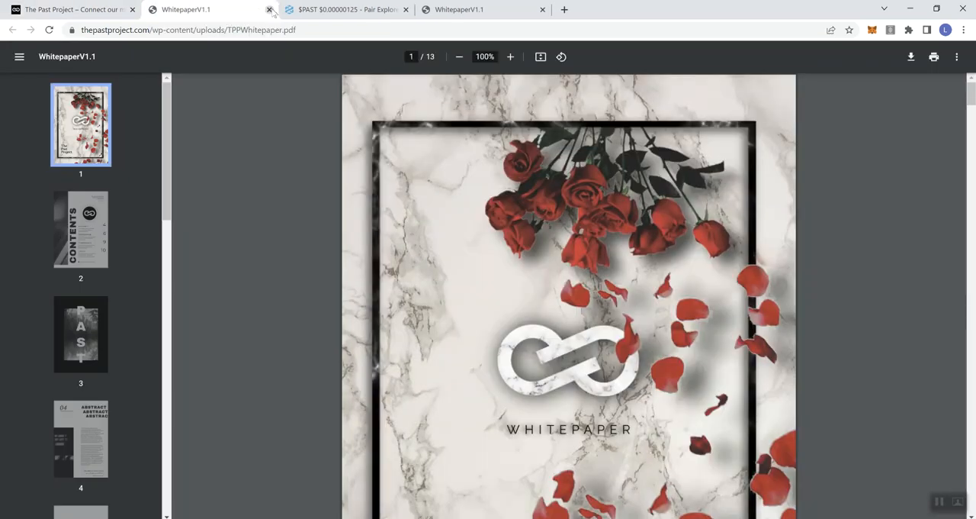